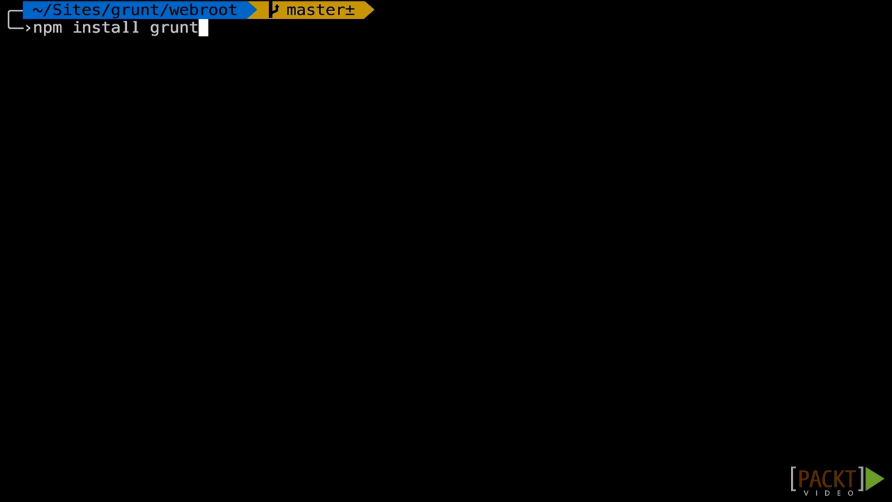
type("-")
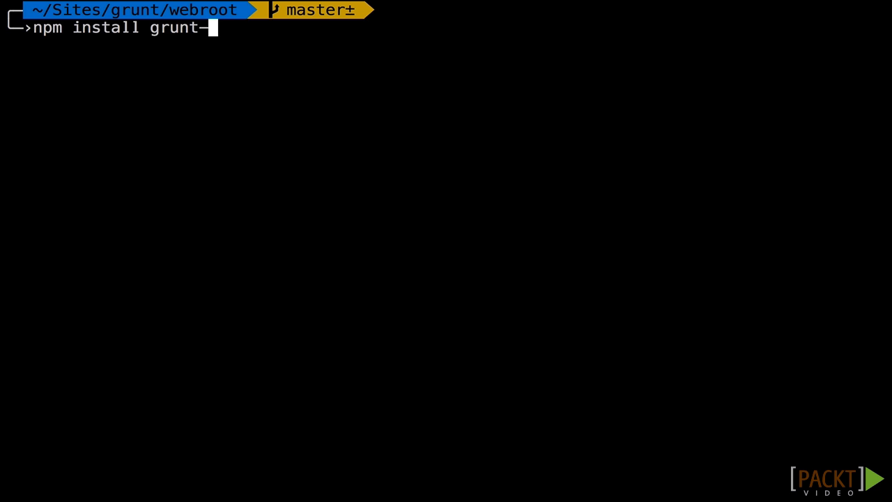
type("con")
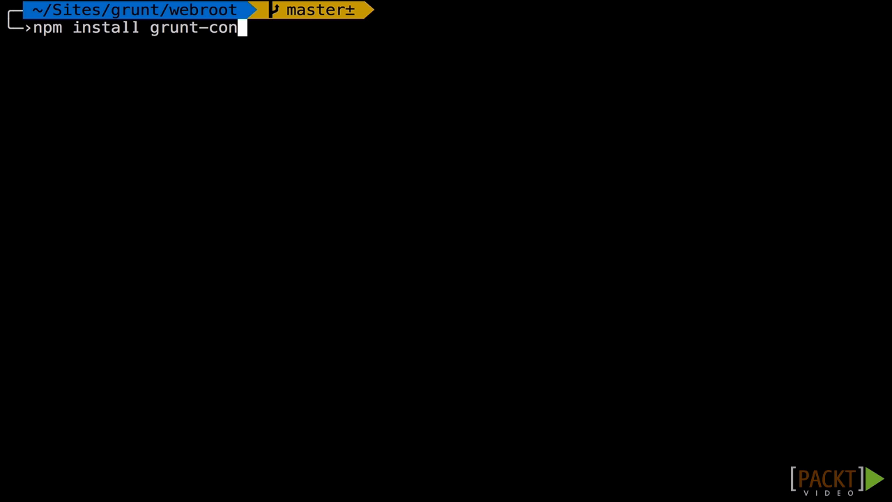
type("trib-connect")
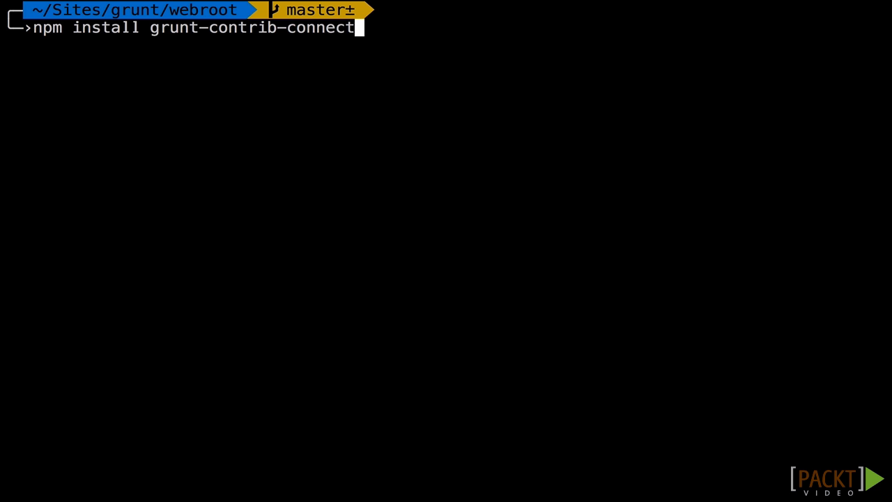
type("--save-de")
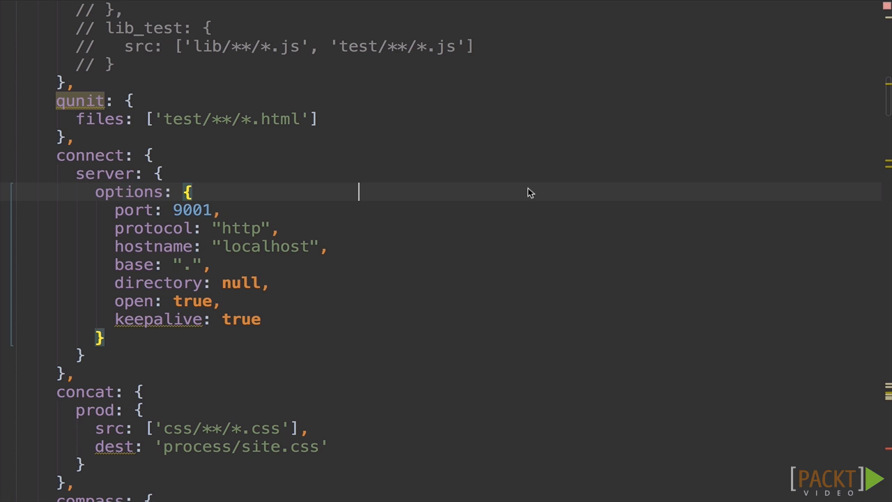
type("grunt connect")
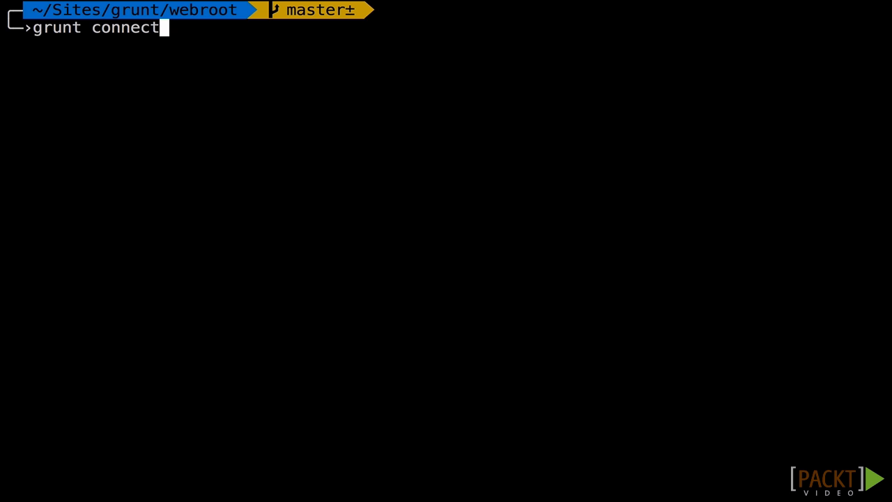